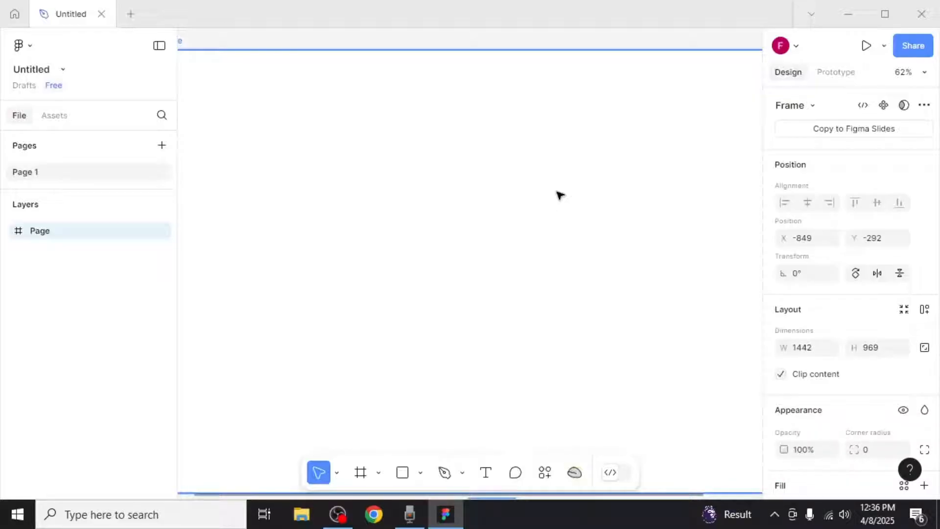
mouse_move(505, 376)
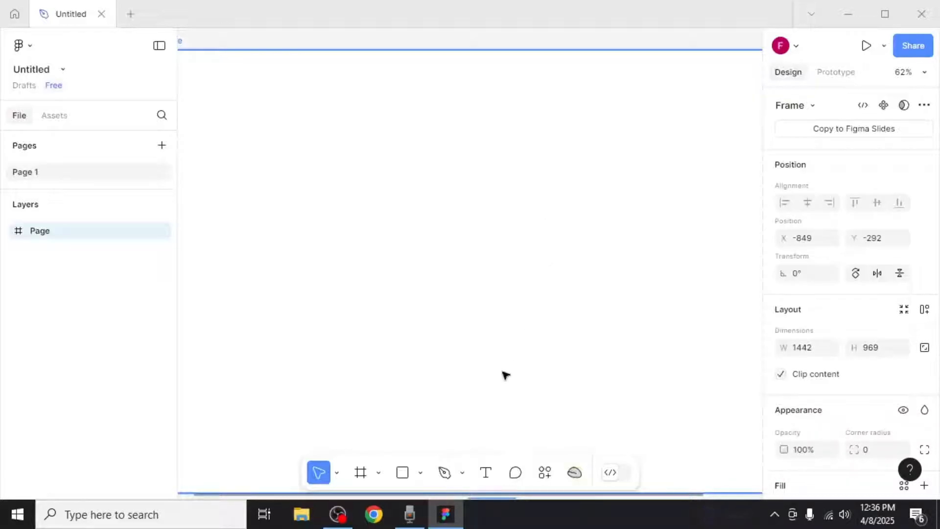
mouse_move(429, 480)
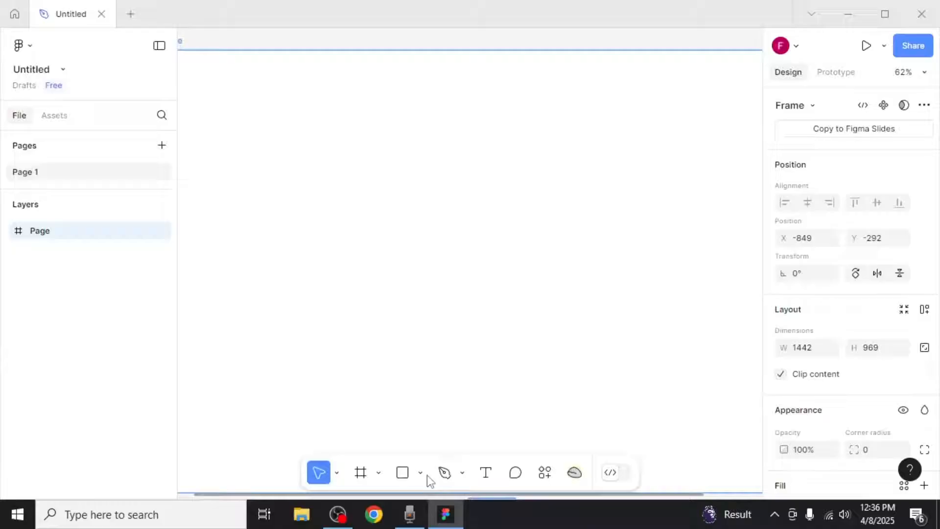
mouse_move(106, 74)
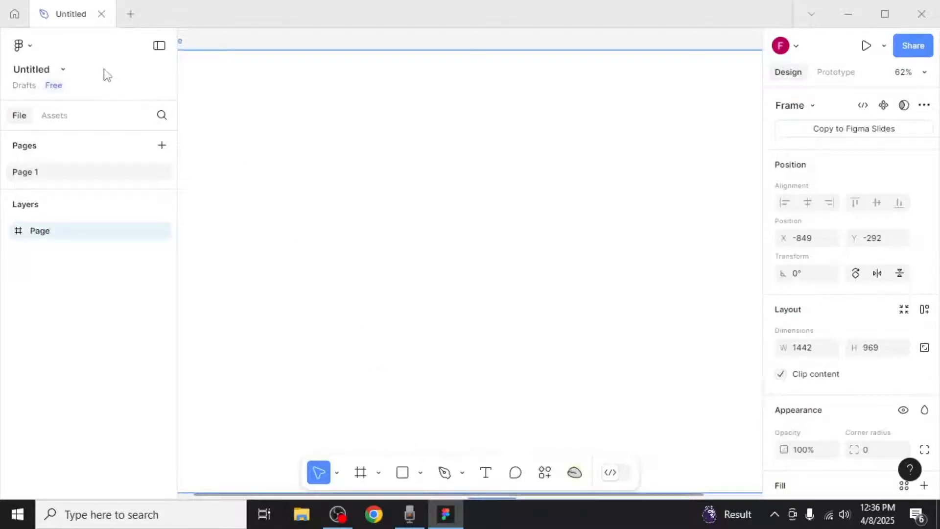
mouse_move(425, 444)
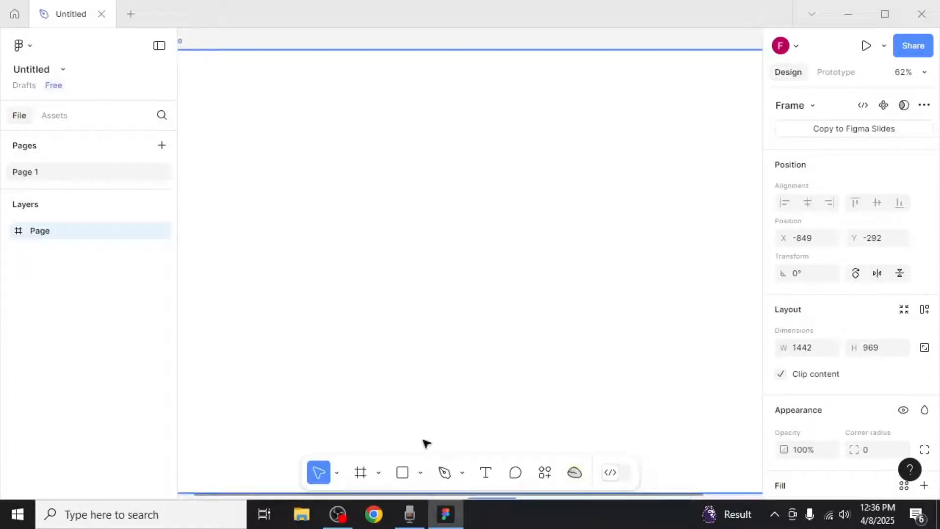
mouse_move(403, 473)
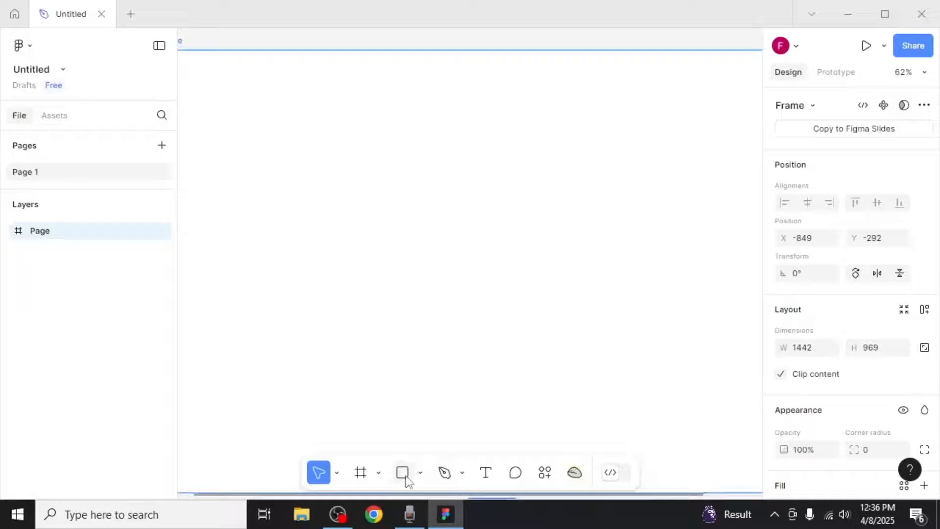
mouse_move(420, 473)
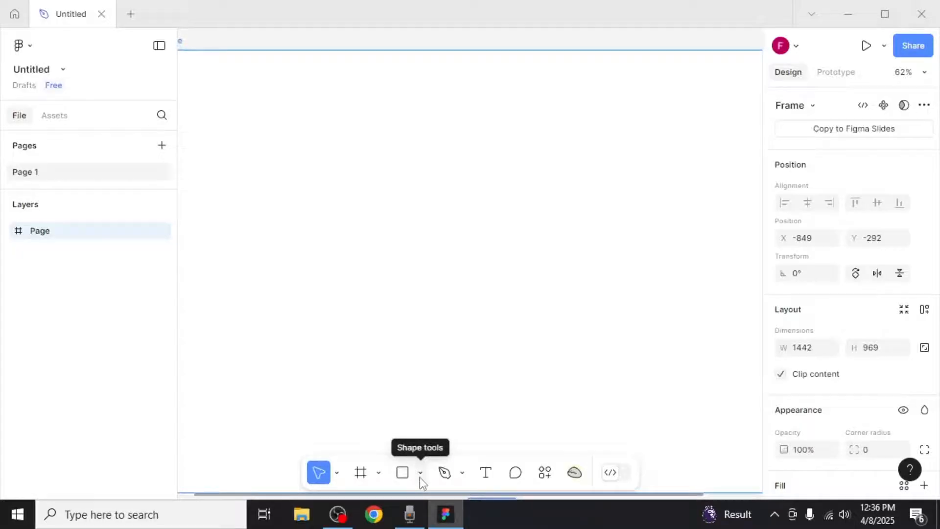
Expand the Rectangle tool's dropdown to list the Shape tools, including Image/video.
click(420, 473)
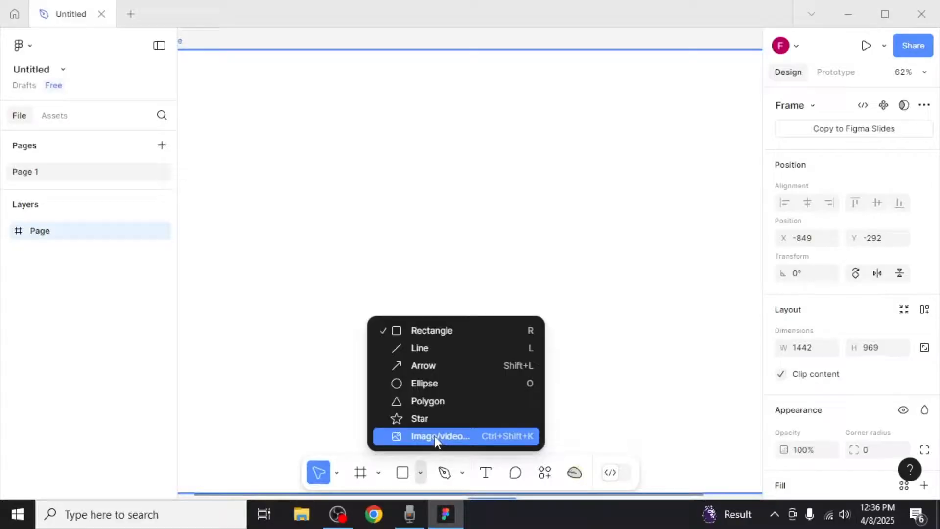
Choose Image/video… and browse the image thumbnails in the Files folder picker.
click(439, 436)
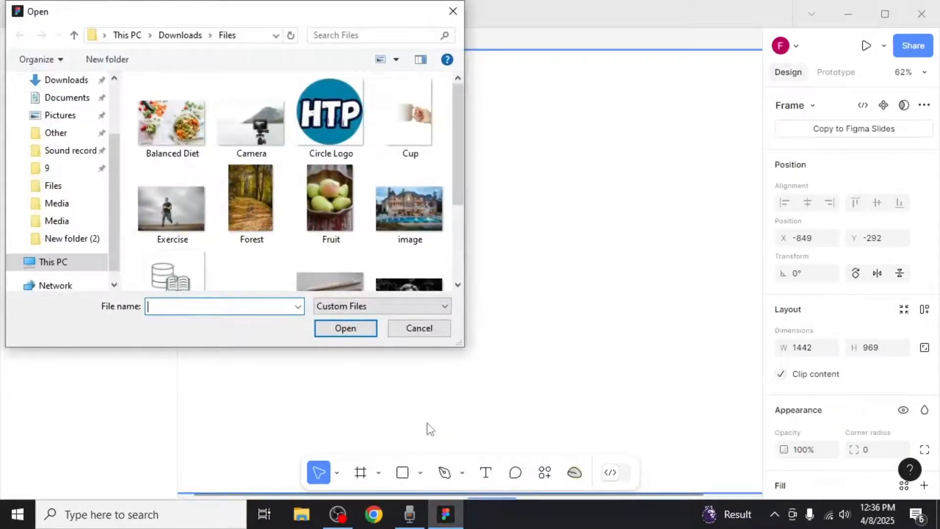
scroll(down, 3)
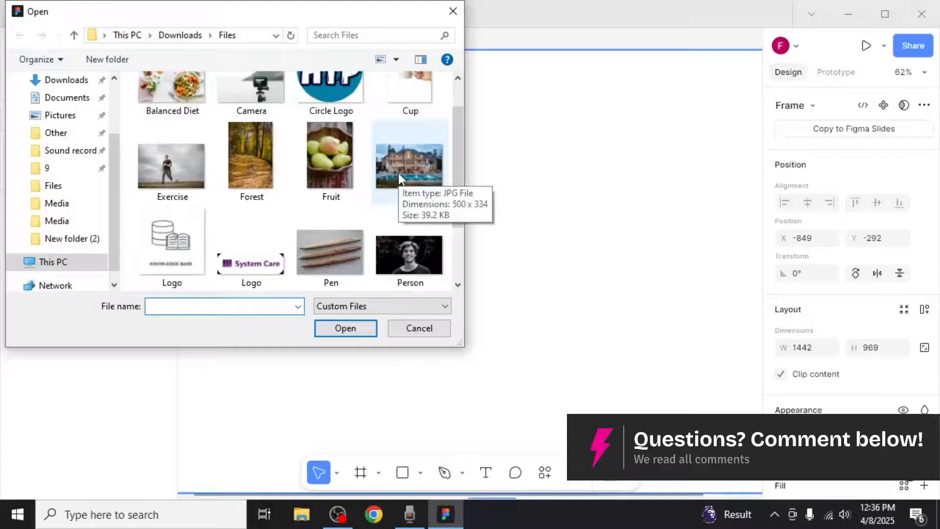
scroll(up, 3)
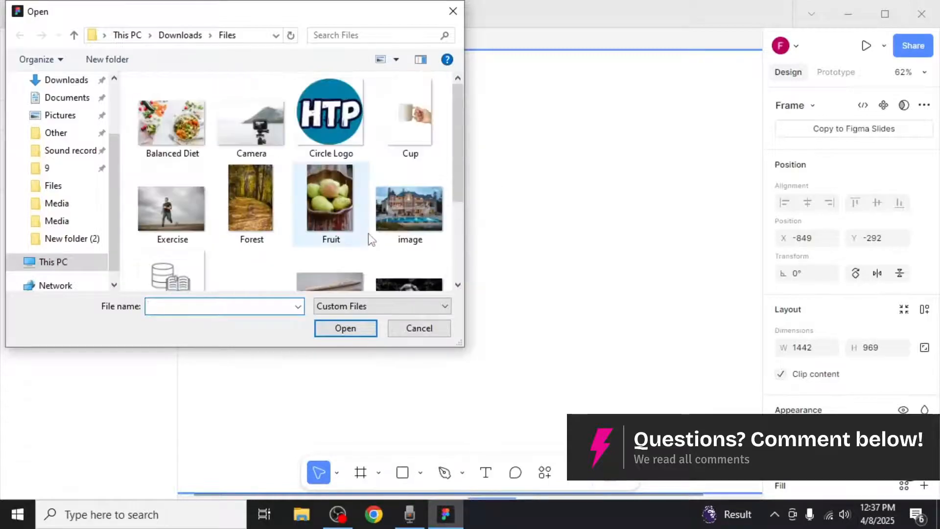
click(224, 306)
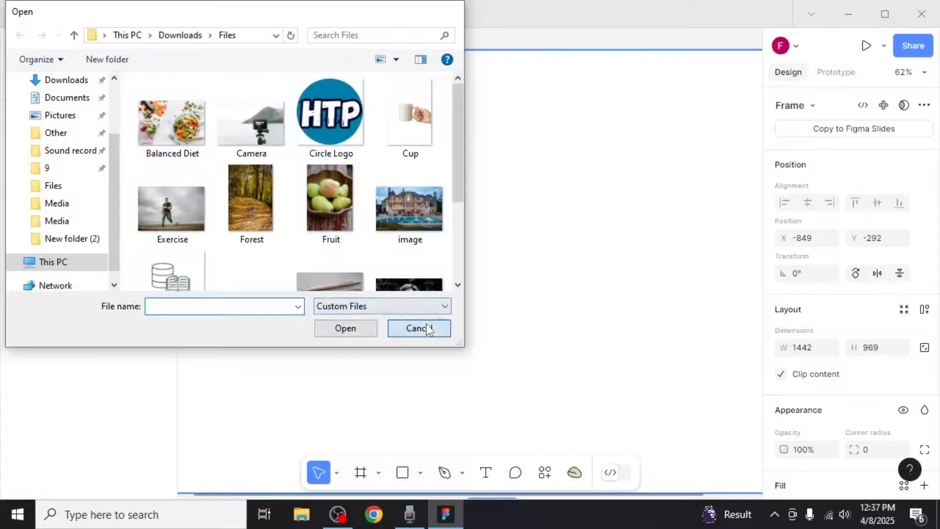
Cancel the file picker without inserting a file and go to the Recents home screen.
click(417, 328)
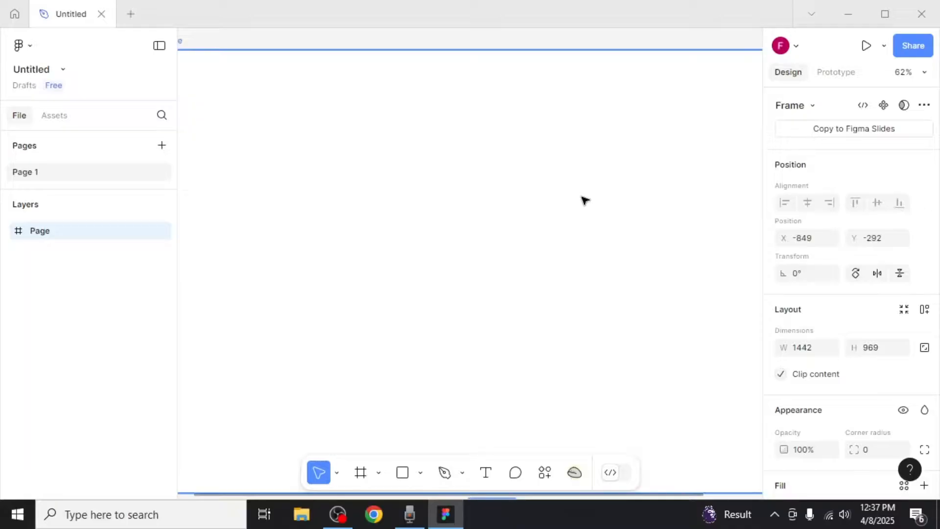
mouse_move(16, 13)
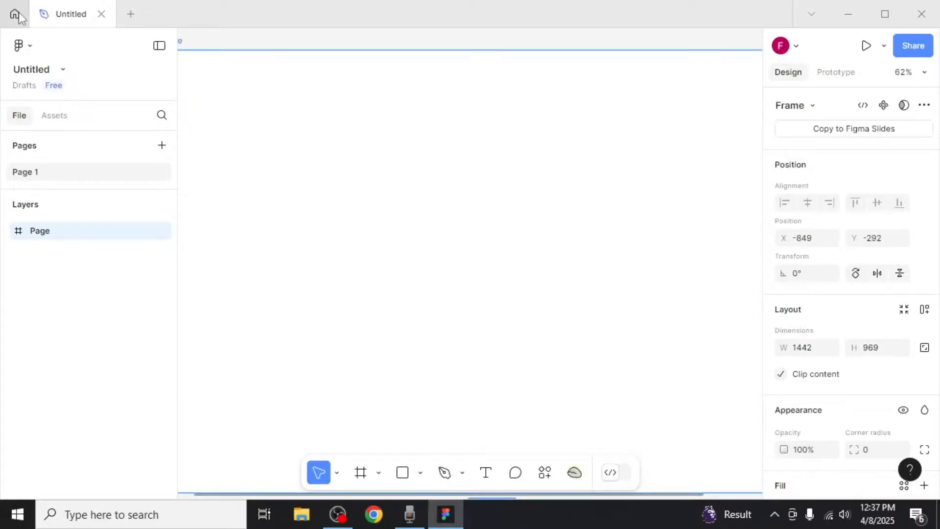
click(14, 14)
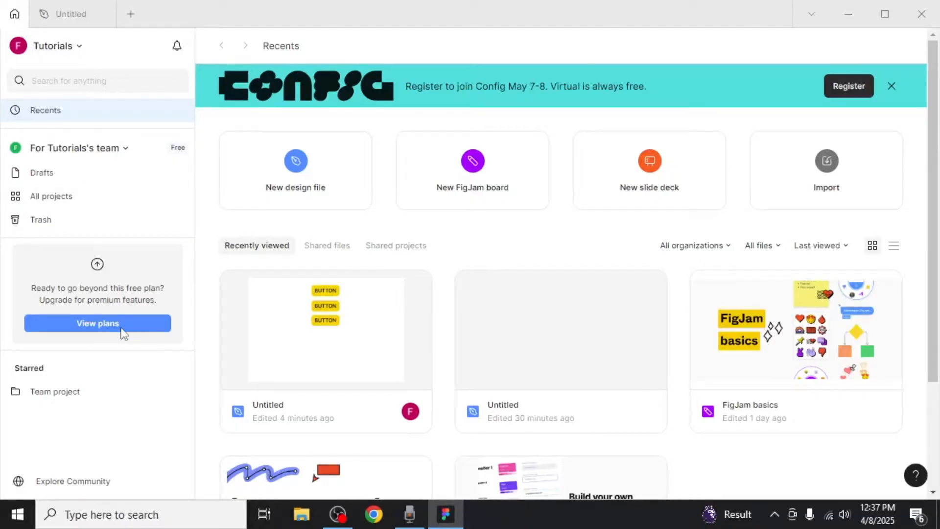
Open View plans to compare Starter, Professional and Organization pricing.
click(97, 323)
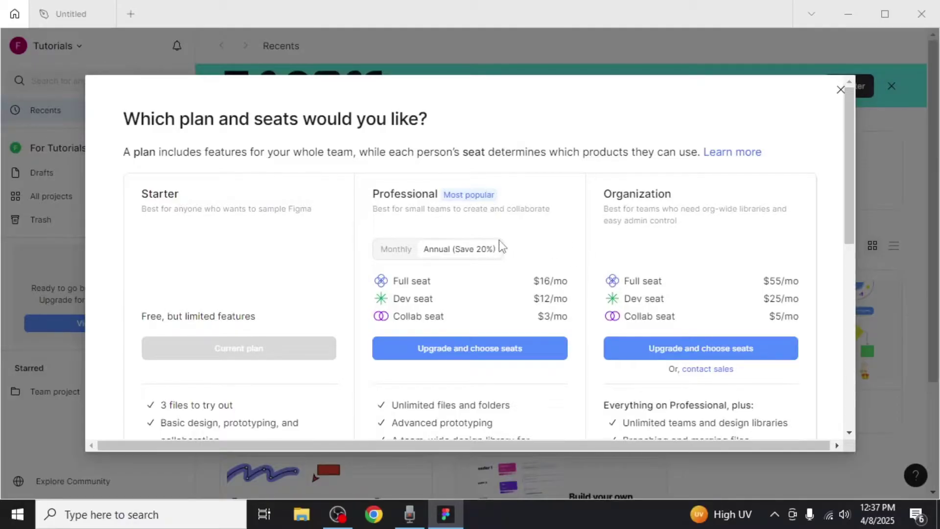
mouse_move(596, 232)
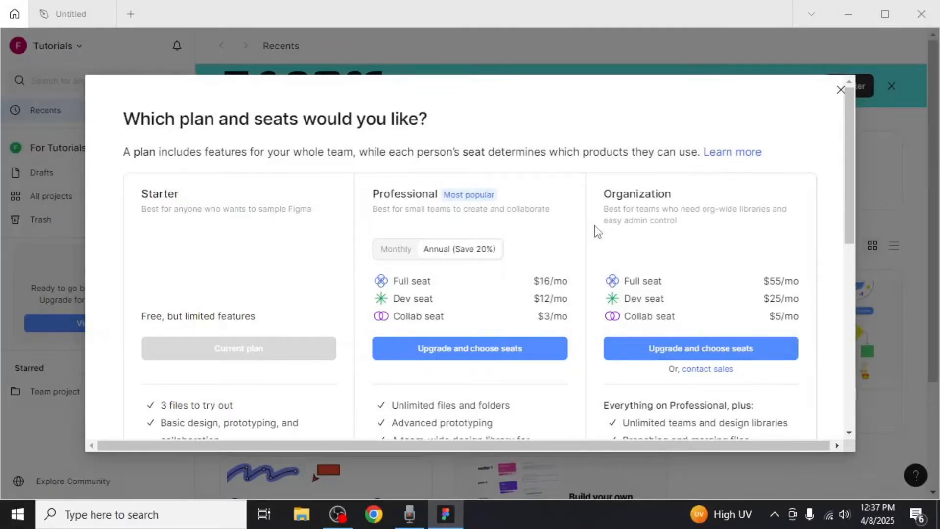
mouse_move(539, 341)
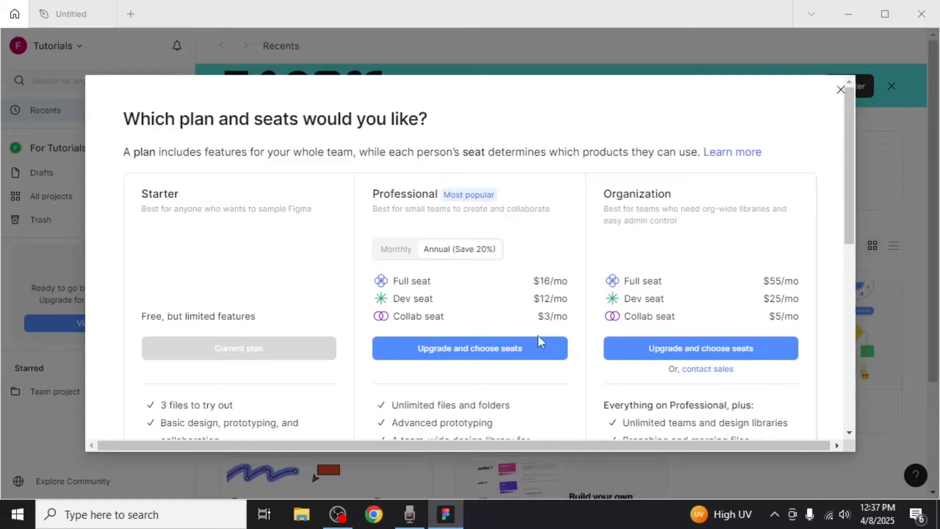
mouse_move(536, 347)
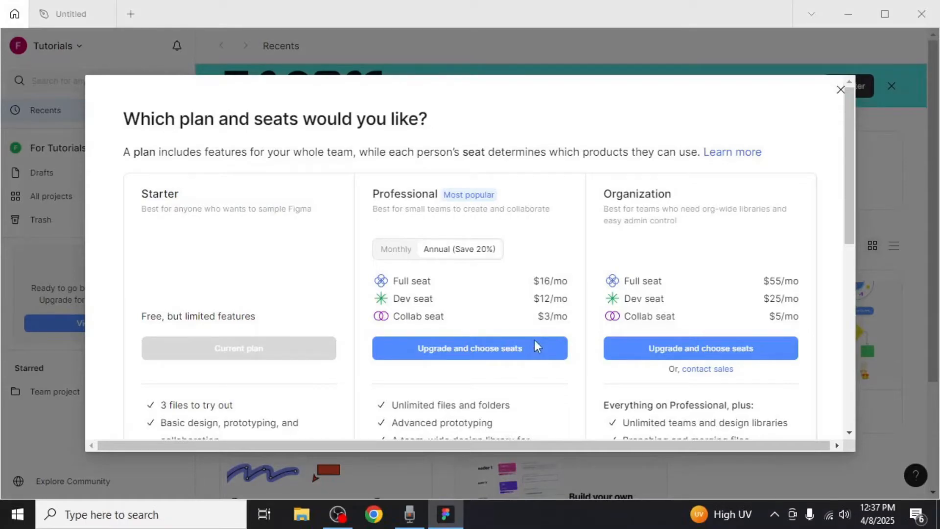